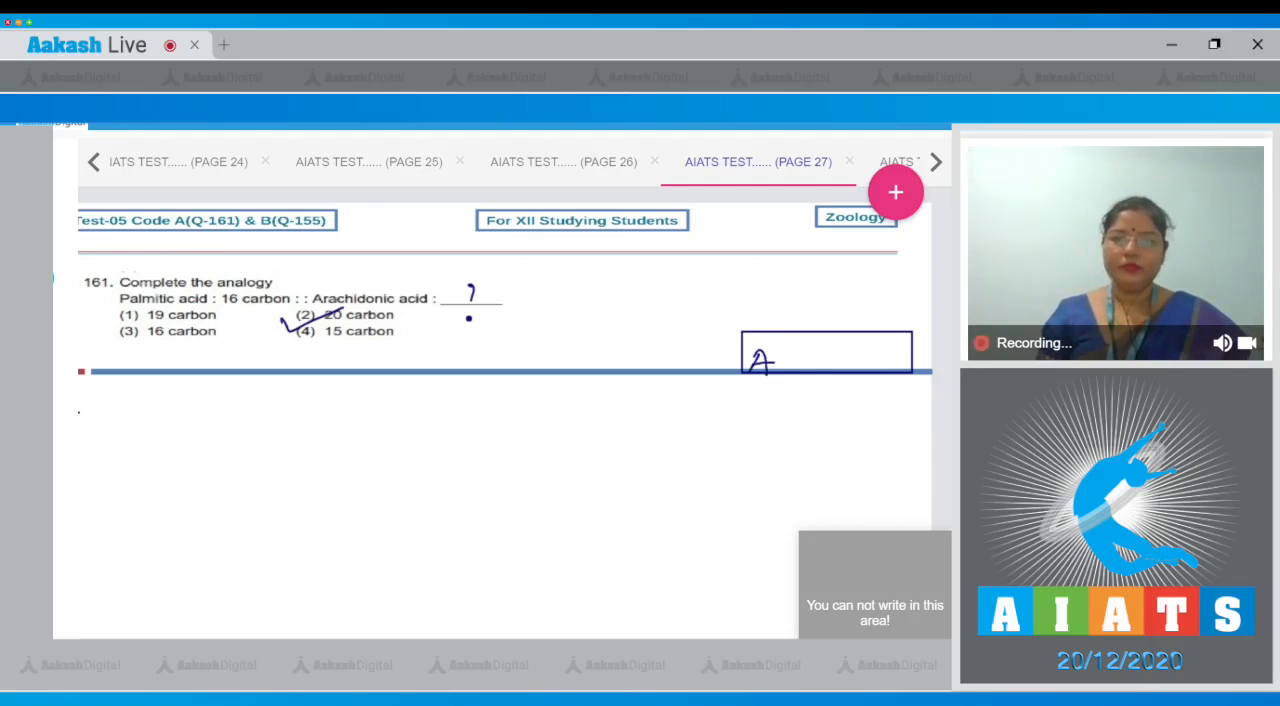
Step: Write 'Ans 2' in question 161's answer box and move to the question 162 slide
drag(760, 360, 840, 360)
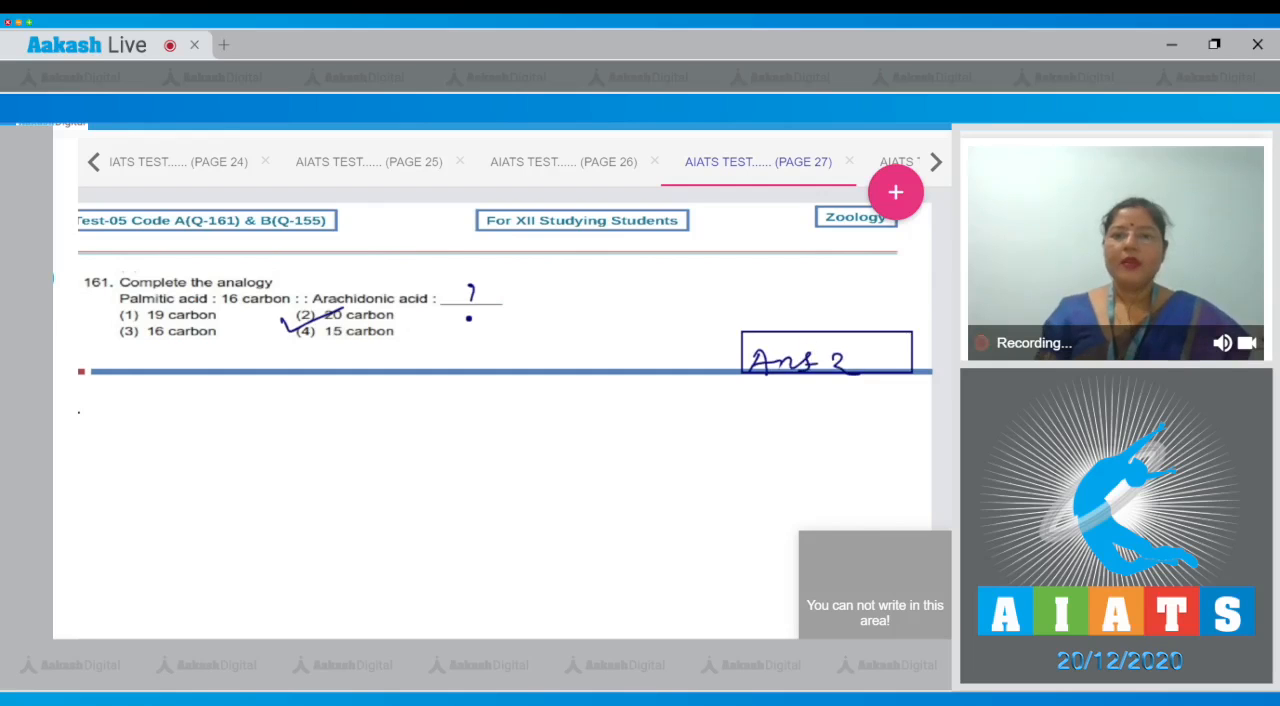
click(932, 160)
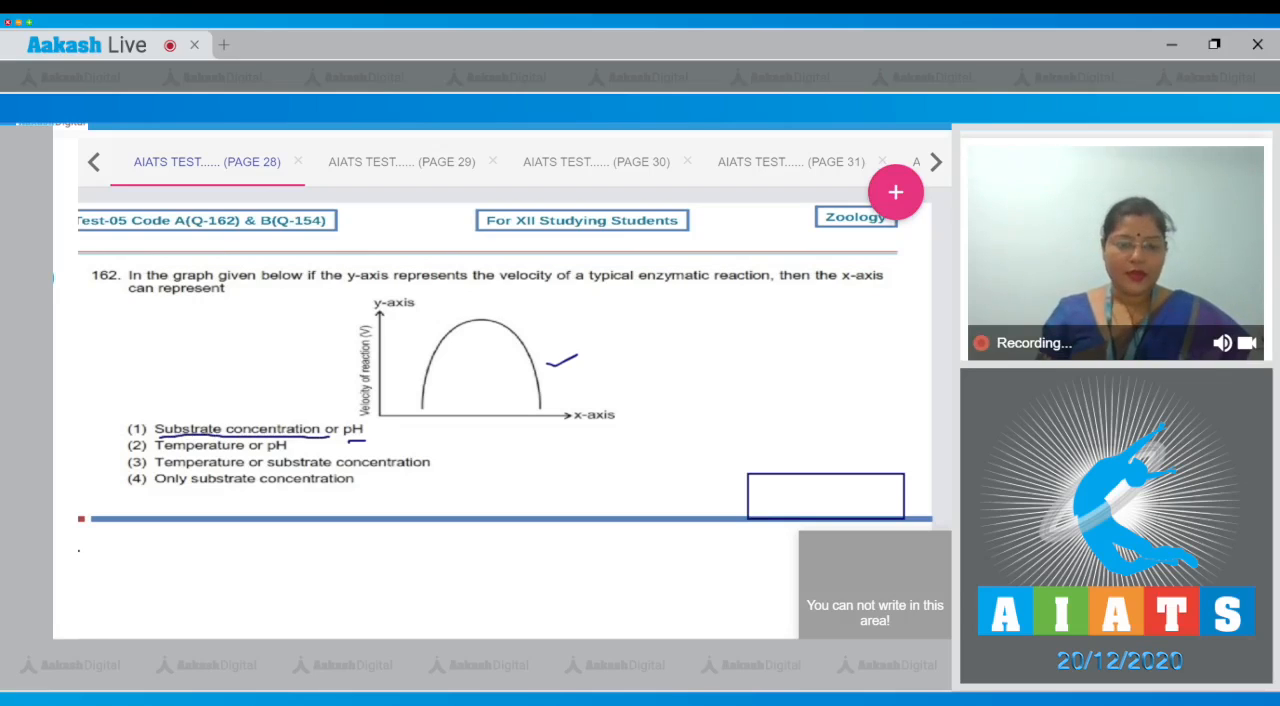
Step: Sketch a rising saturation curve under question 162, tick option 2 and write 'Ans 2'
drag(362, 548, 360, 624)
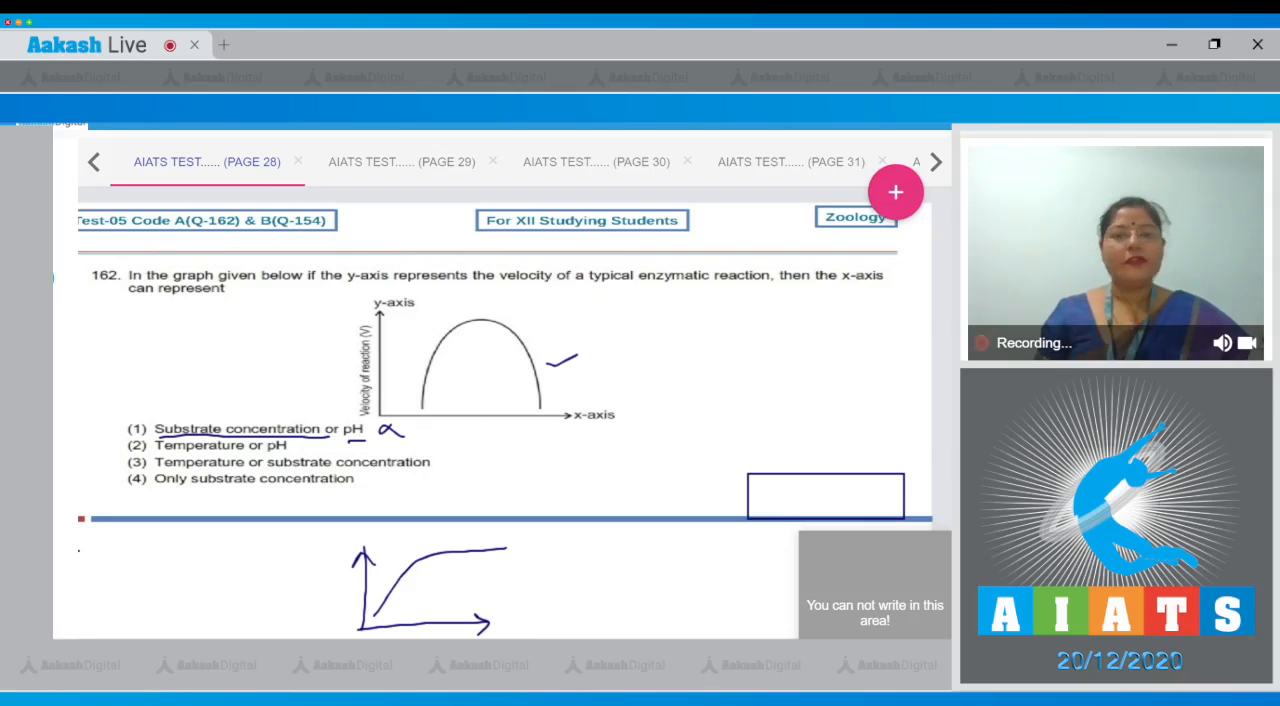
drag(104, 460, 150, 438)
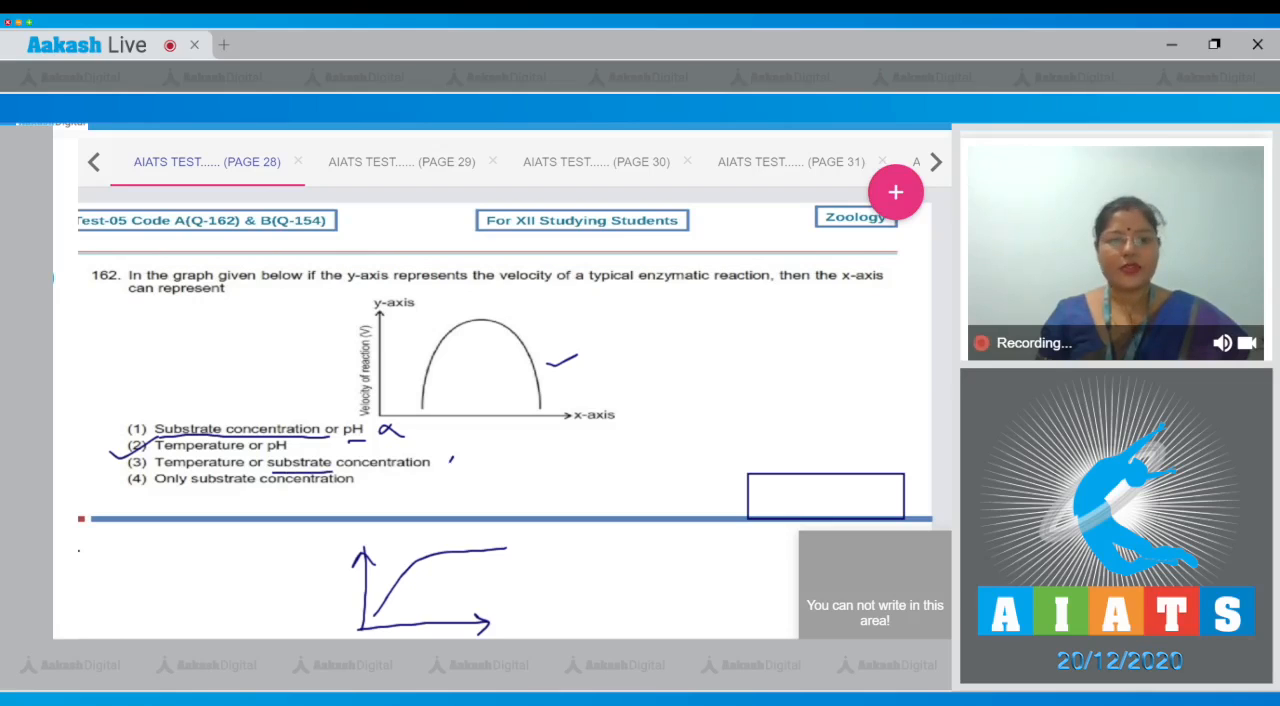
drag(436, 464, 464, 478)
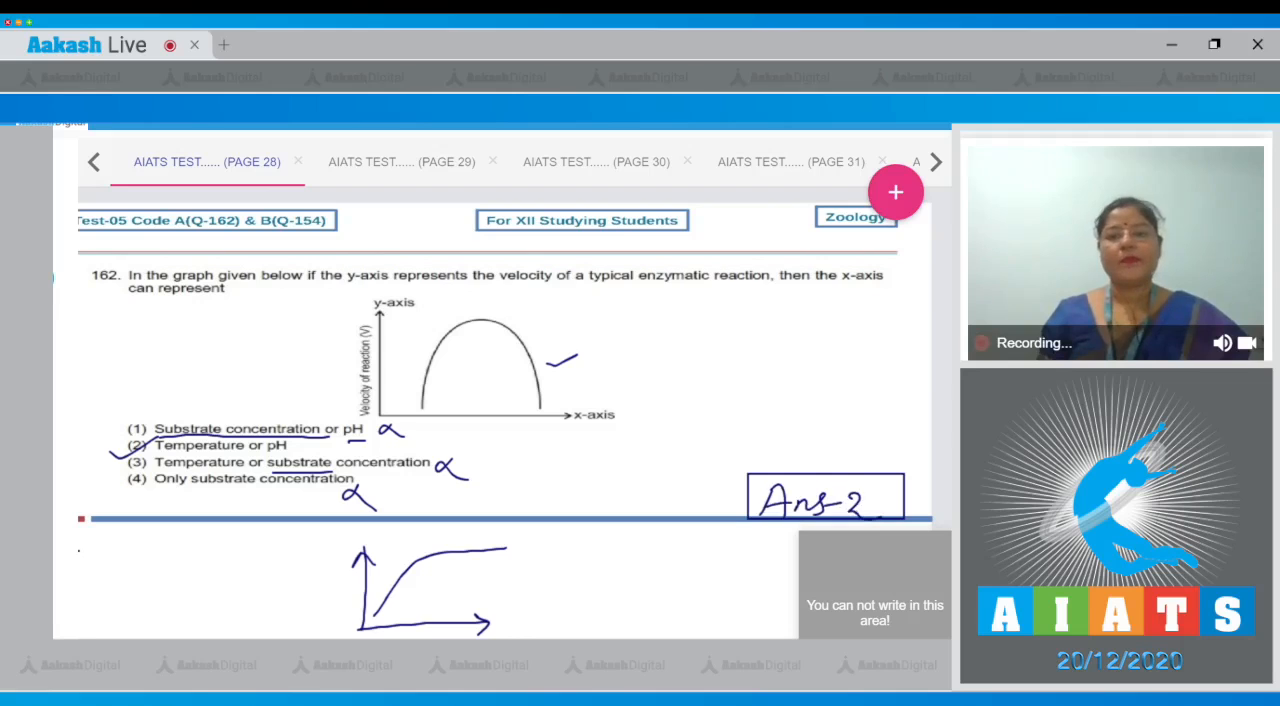
click(400, 160)
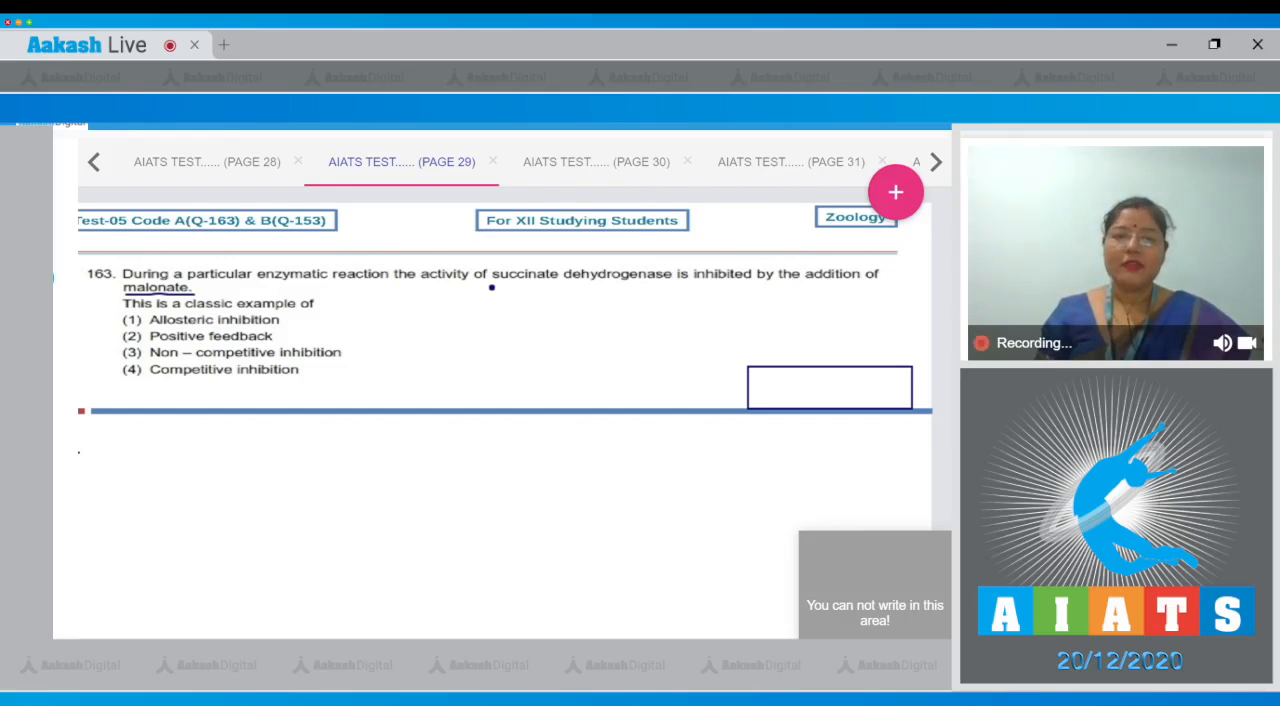
Step: Underline 'succinate dehydrogenase' in question 163, tick option 4 and write 'Ans 4'
drag(492, 288, 696, 288)
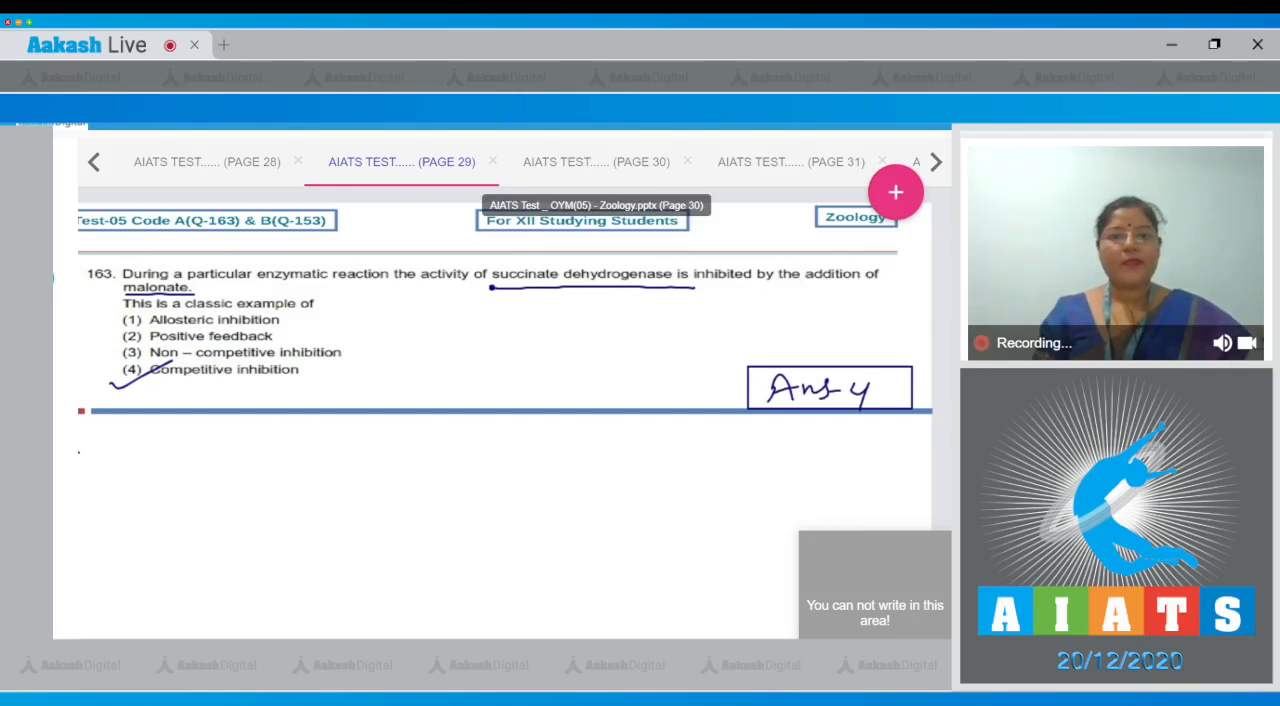
click(596, 160)
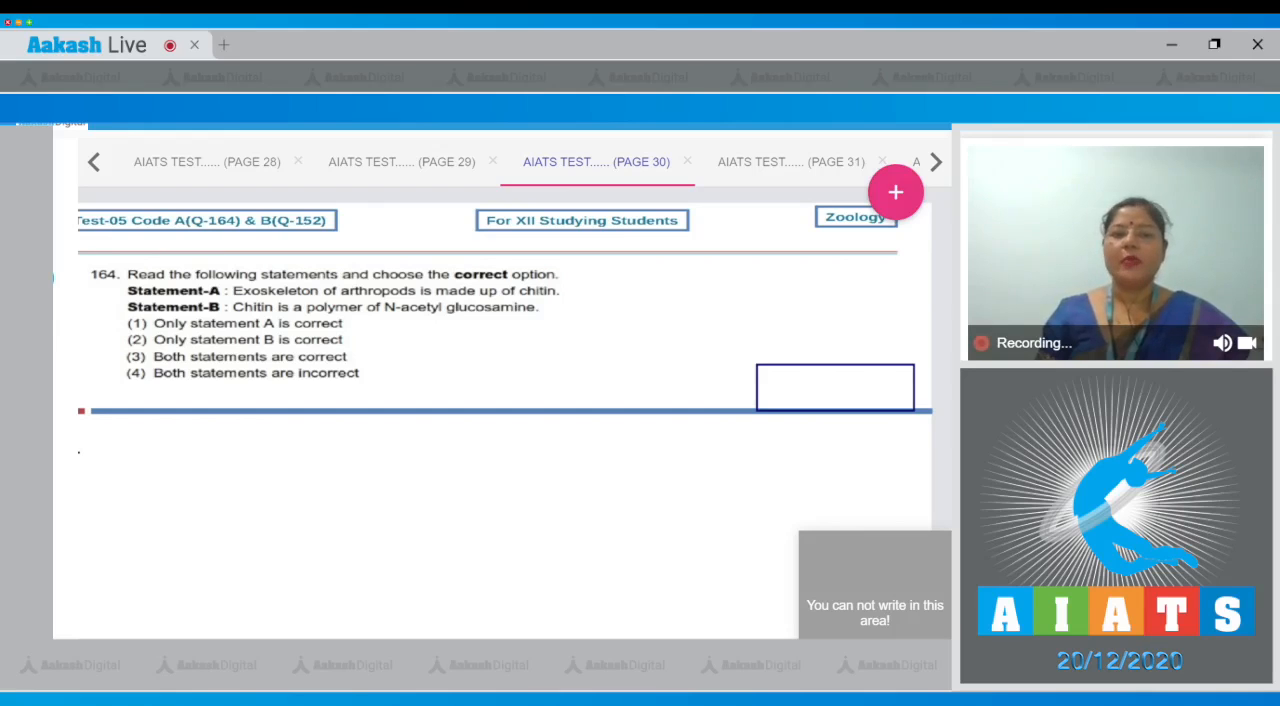
Step: Tick Statement A, Statement B and option 3 of question 164 and write 'Ans 3'
drag(564, 296, 610, 280)
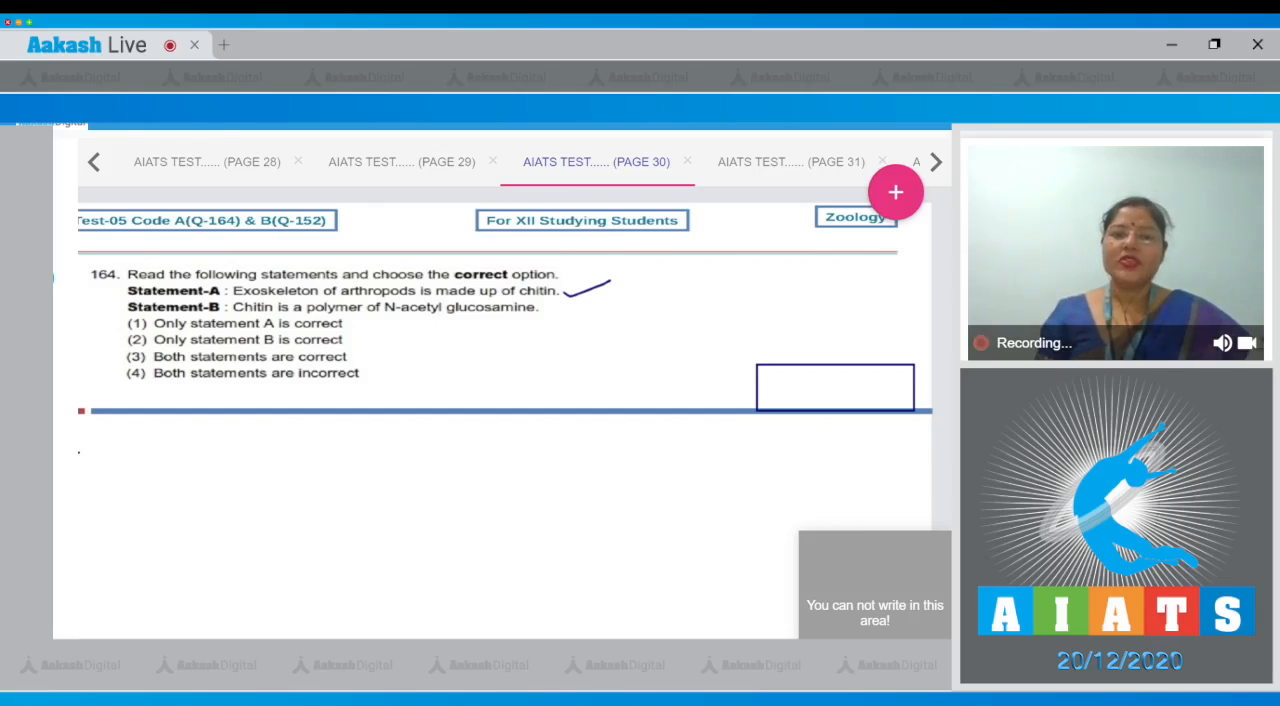
drag(560, 300, 610, 320)
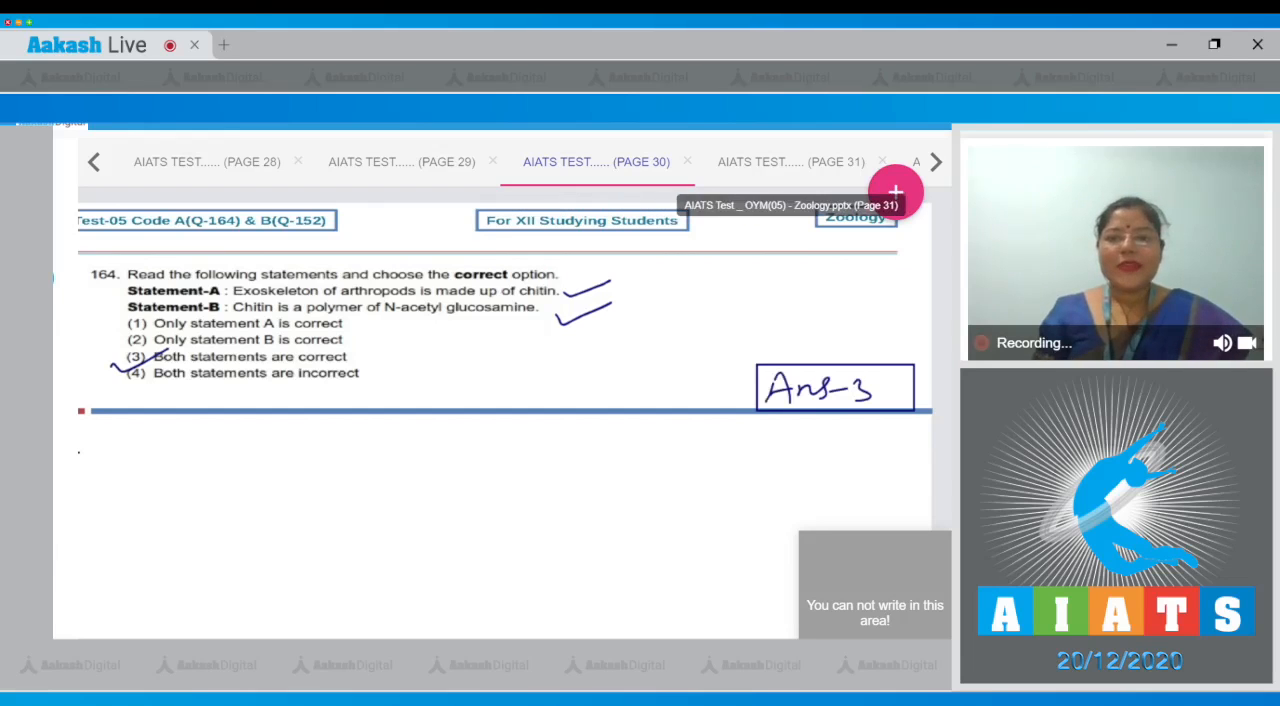
click(790, 160)
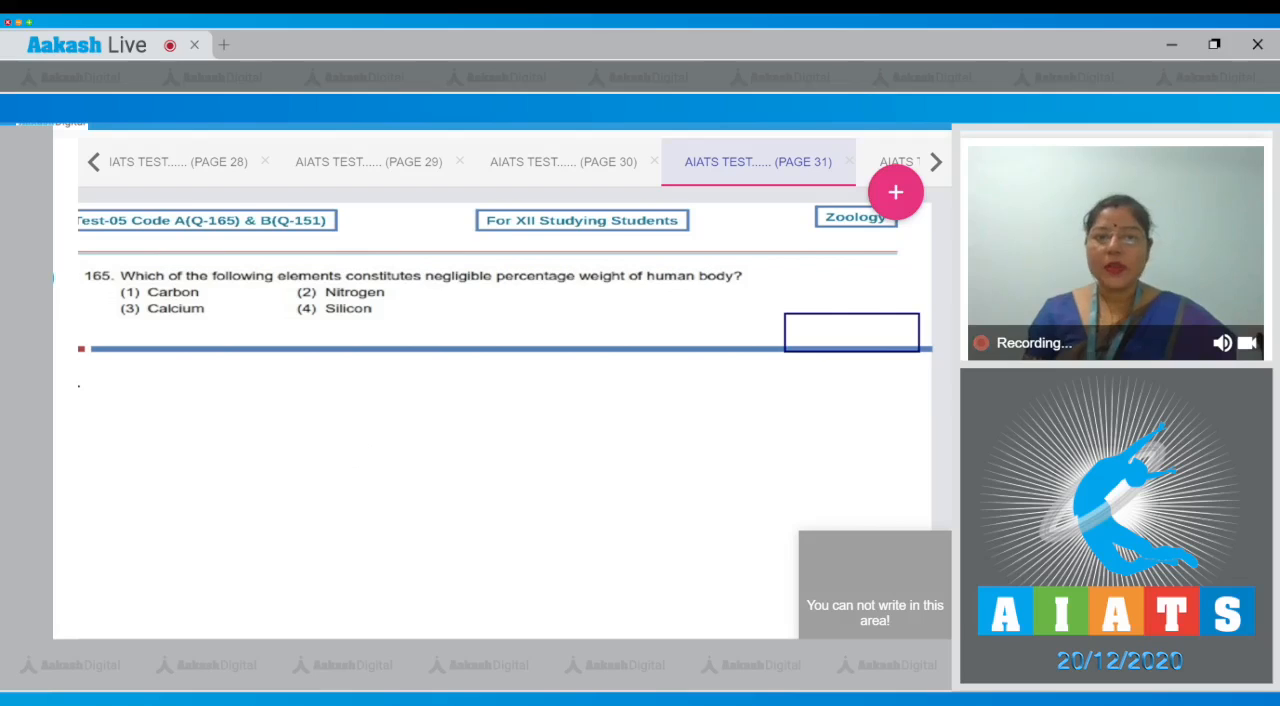
Step: Underline 'negligible' in question 165 and write a percentage-weight-in-human-body heading
drag(428, 290, 500, 288)
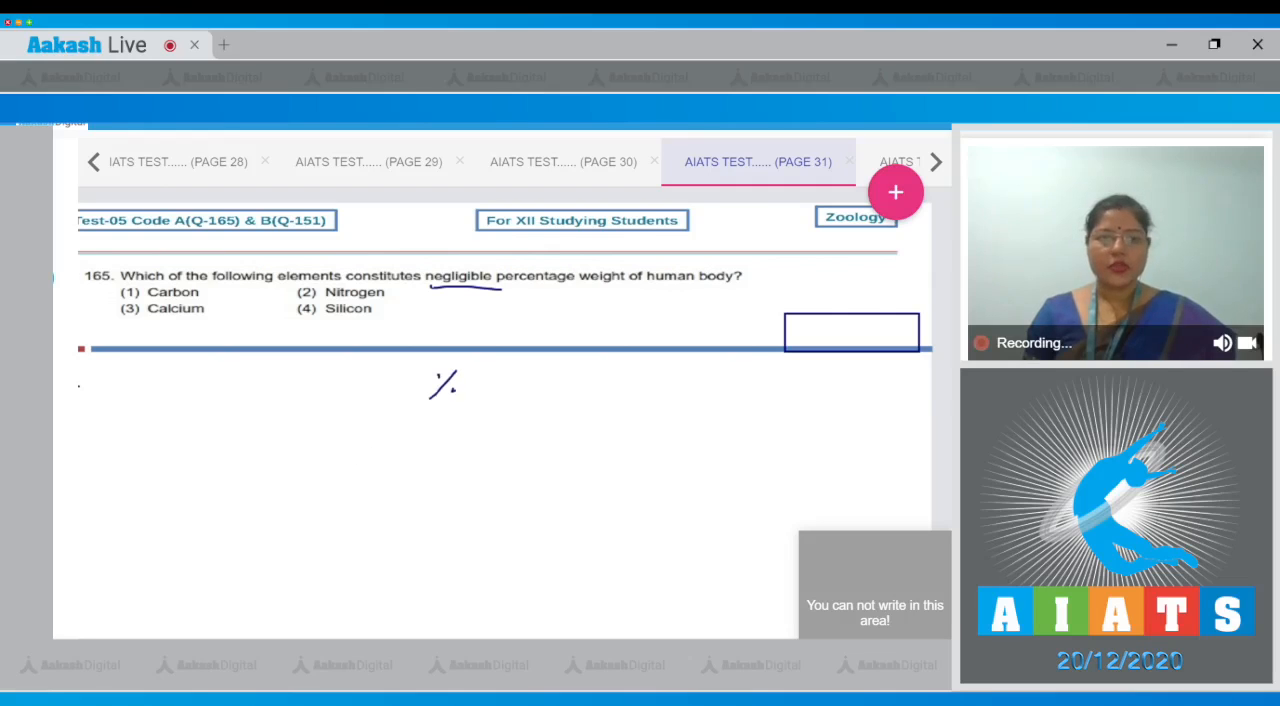
drag(450, 384, 504, 384)
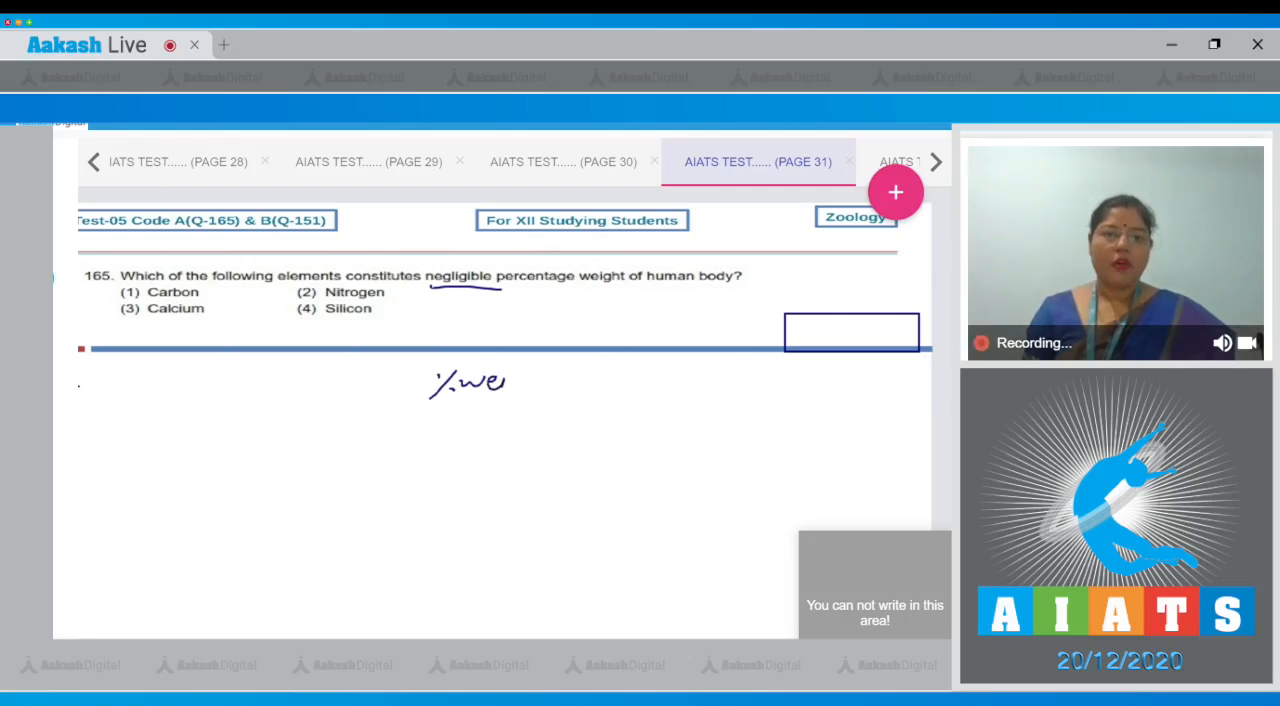
drag(500, 384, 540, 396)
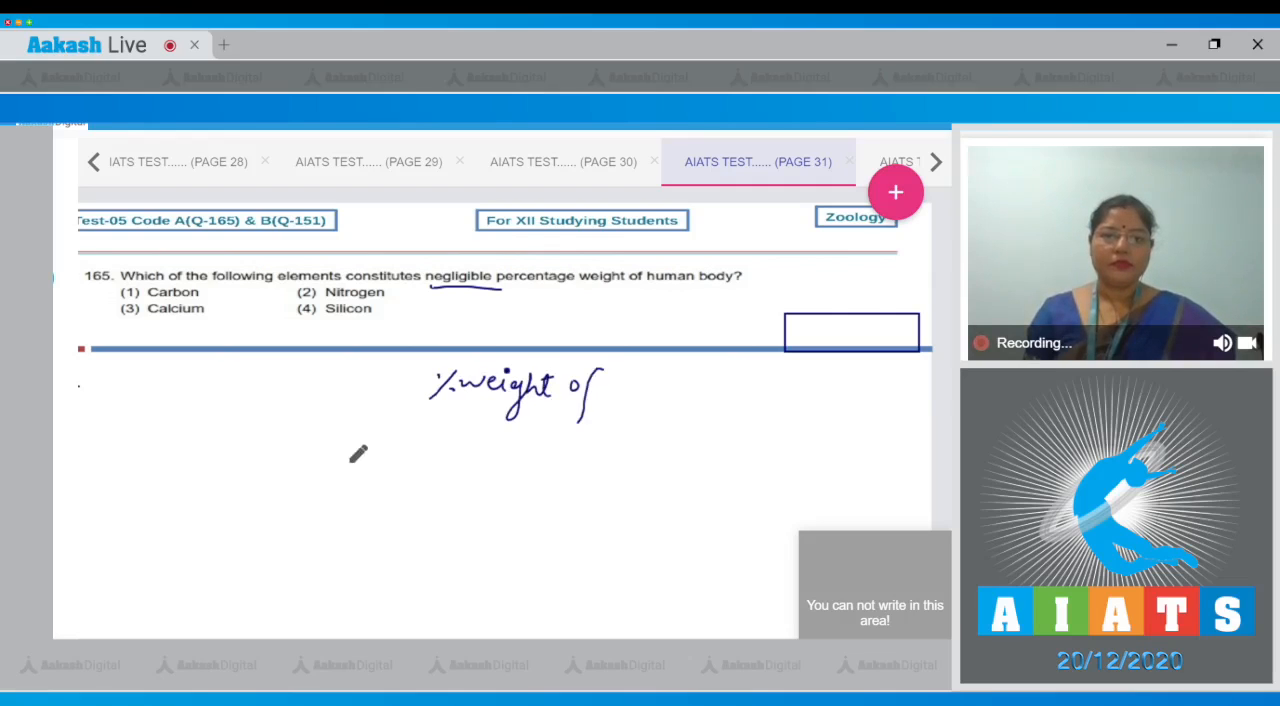
drag(604, 390, 656, 396)
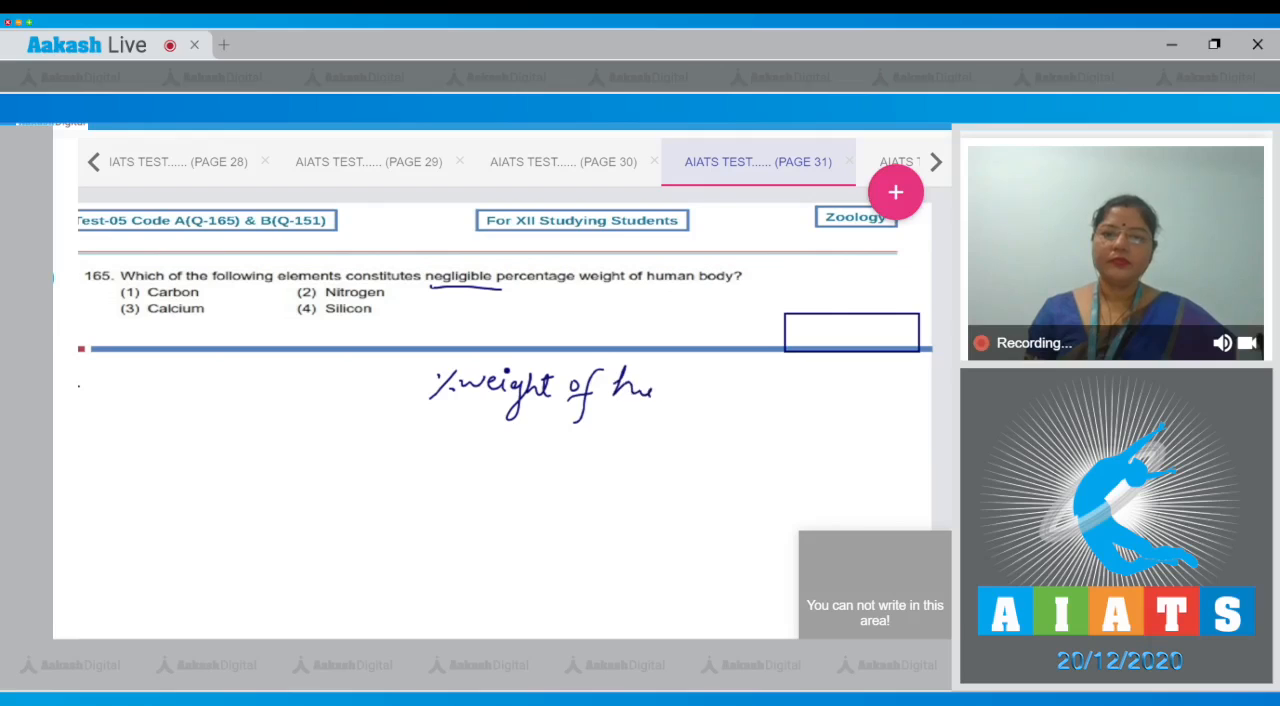
drag(656, 390, 740, 390)
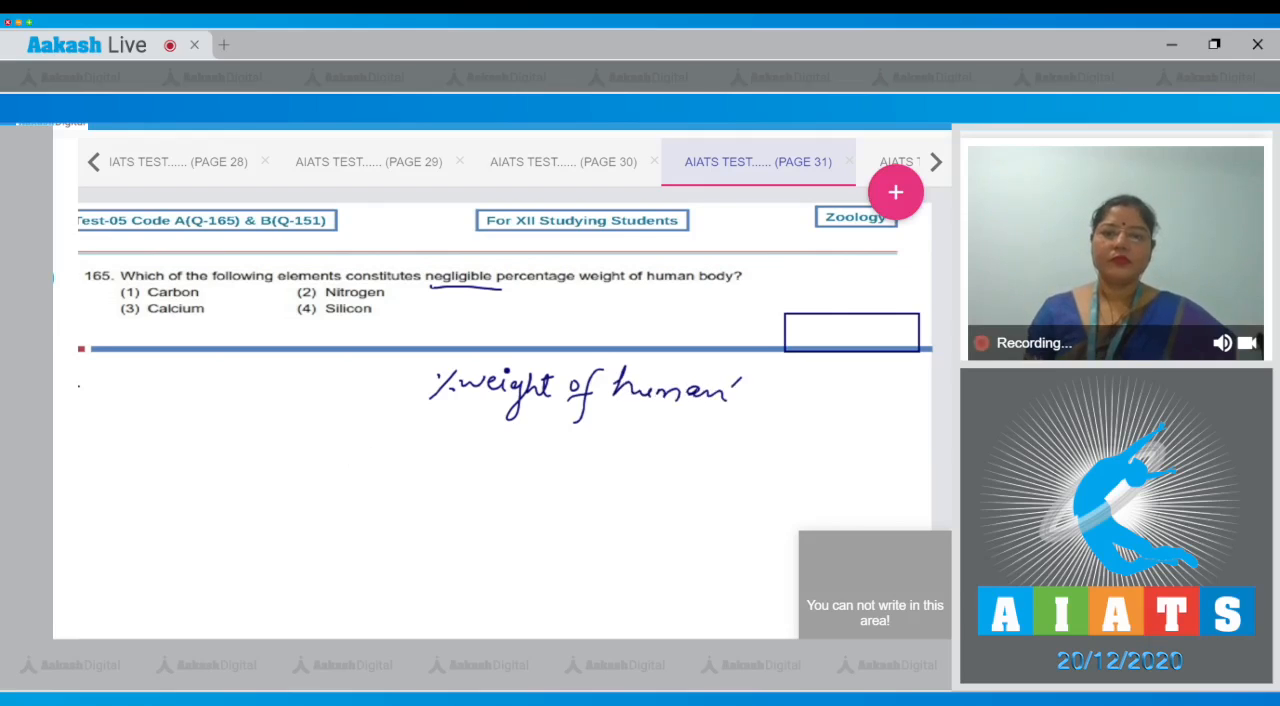
drag(744, 390, 820, 400)
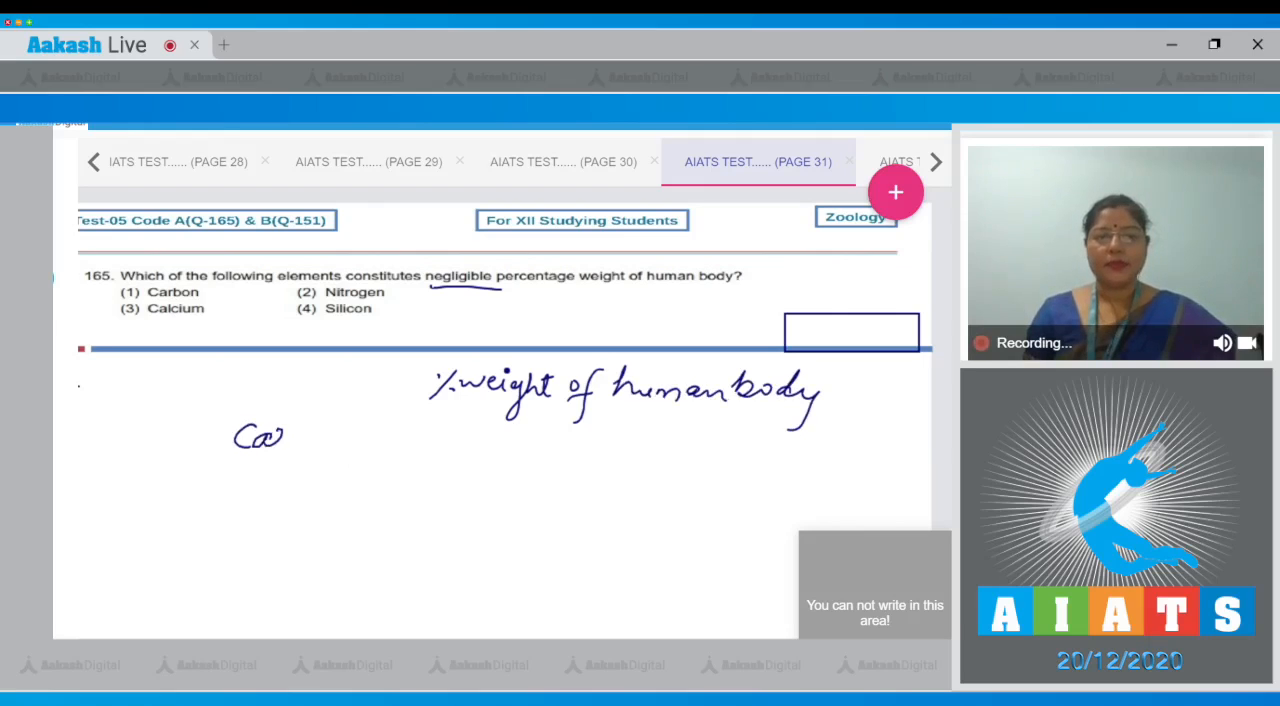
Step: List carbon 18.5% with nitrogen, calcium and silicon rows, then tick option 4
drag(290, 436, 364, 440)
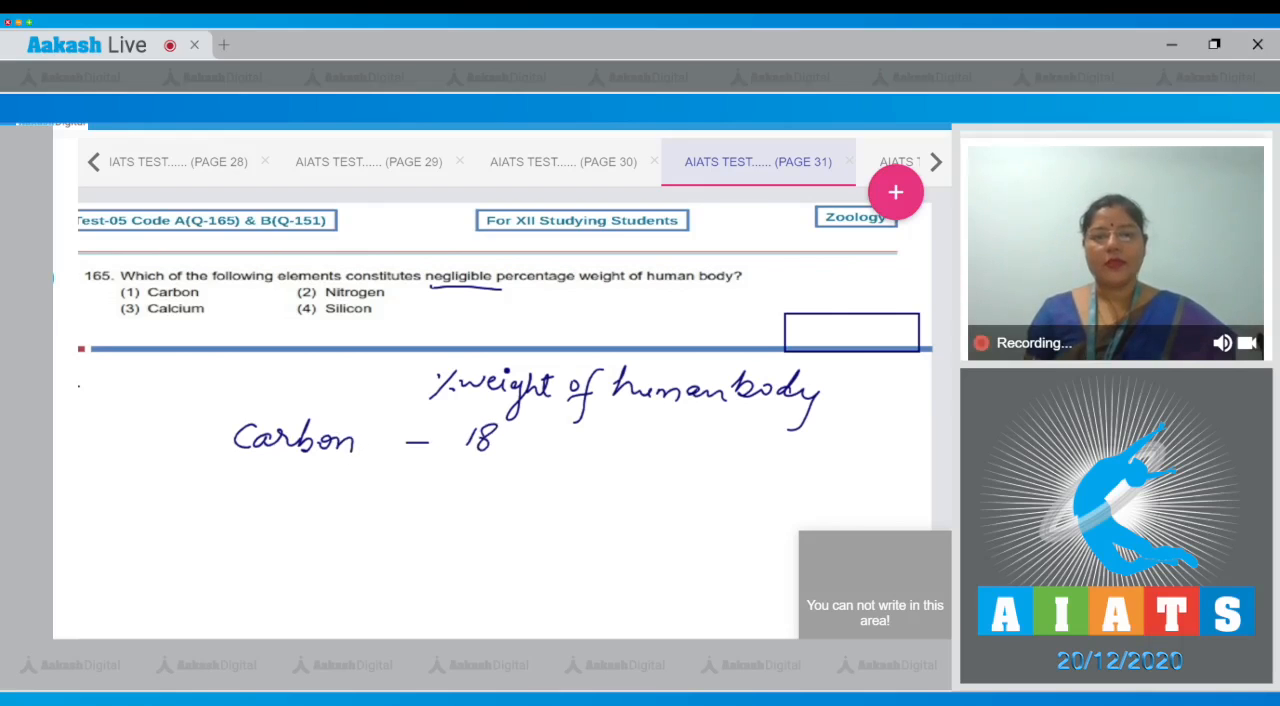
drag(490, 440, 556, 470)
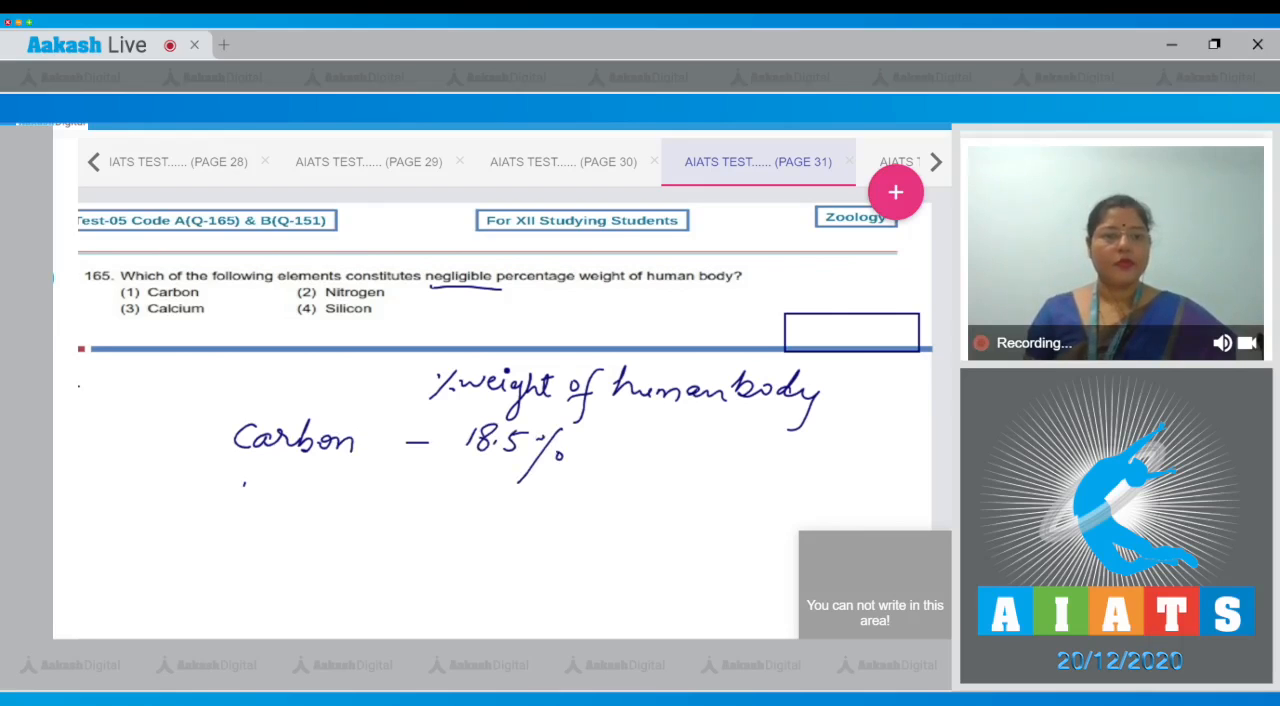
drag(220, 490, 290, 516)
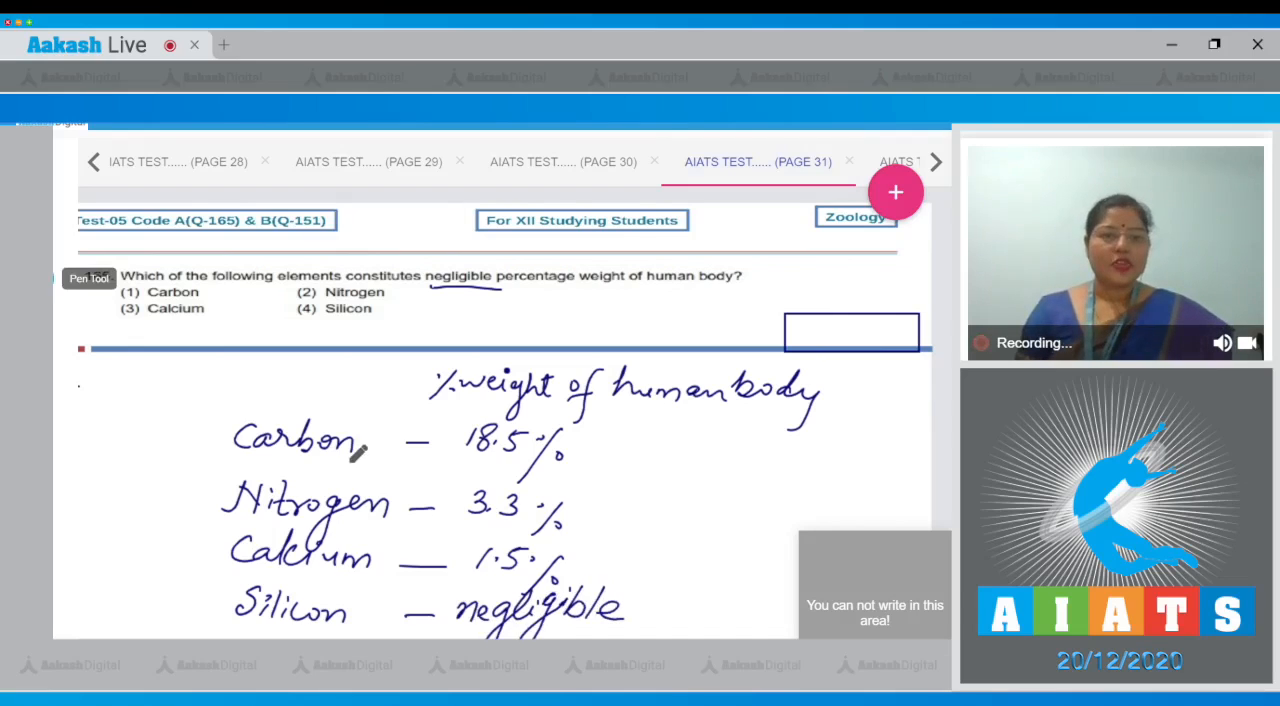
drag(284, 300, 320, 320)
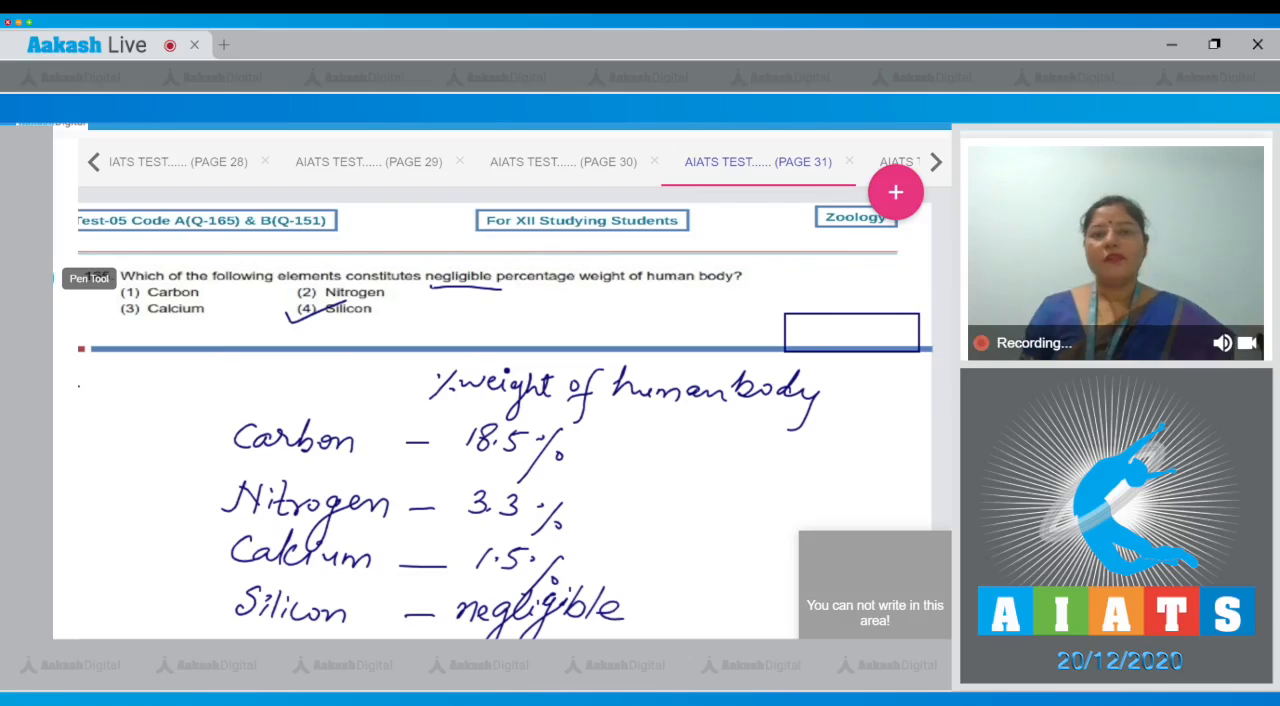